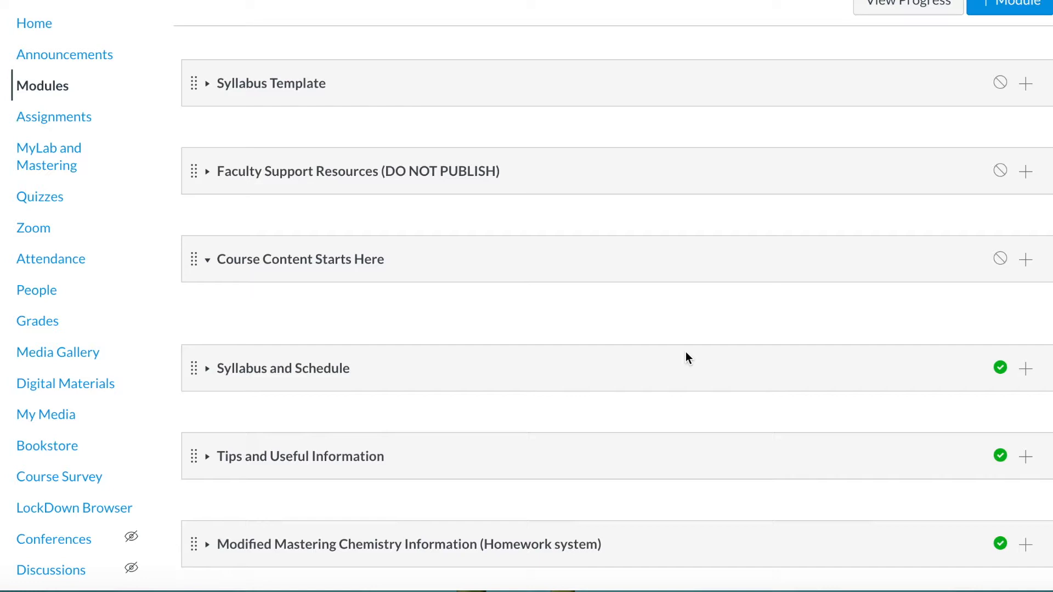
Expand the Week 1 module to reveal its list of pre-class notes and worksheet PDFs.
scroll(down, 3)
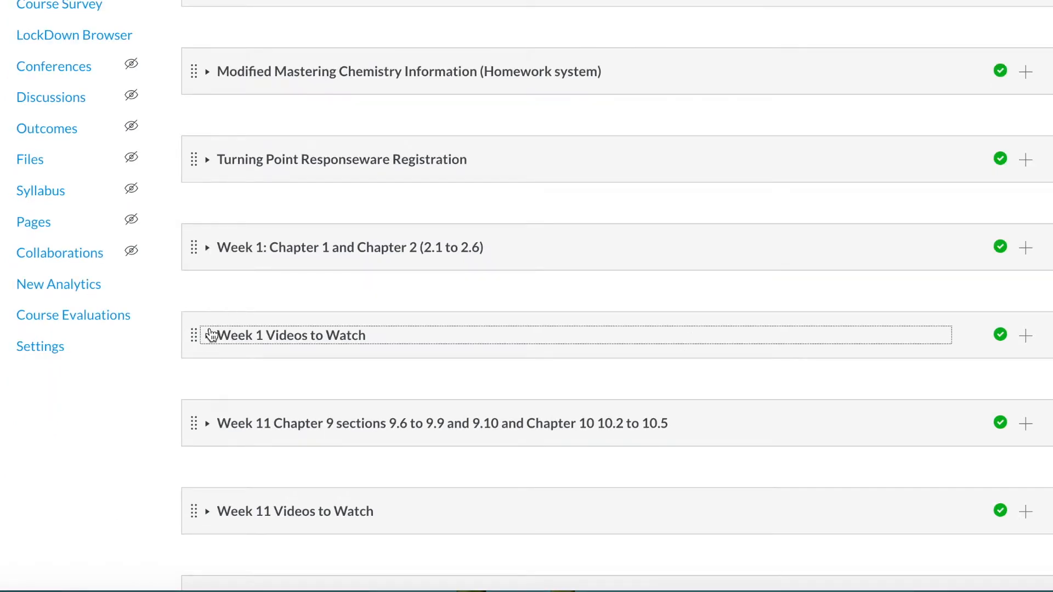
click(208, 247)
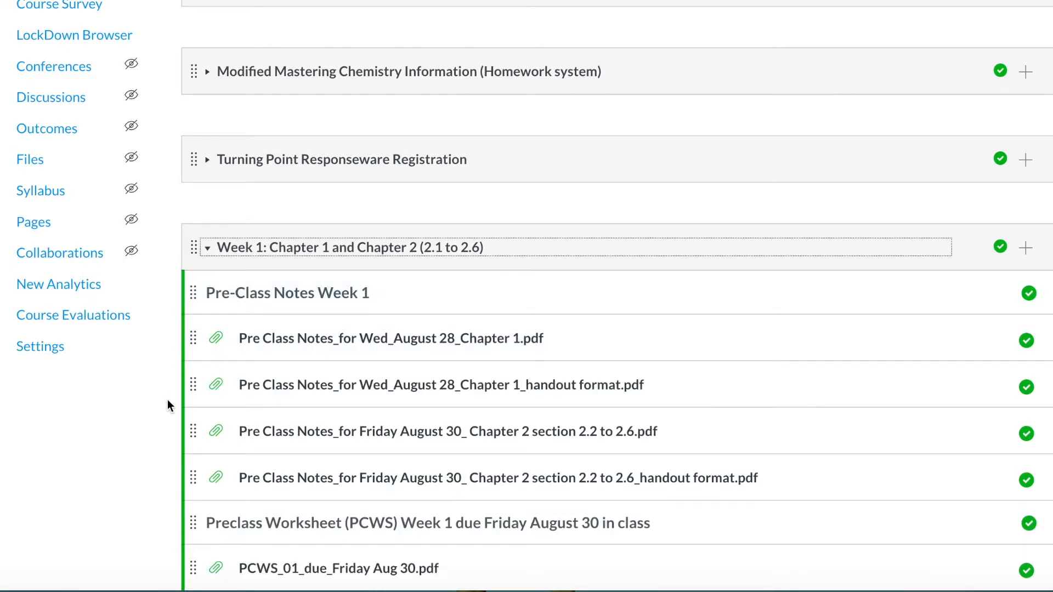
Scroll through the weekly modules' file lists from Week 1 down to Week 5 and back up.
scroll(down, 3)
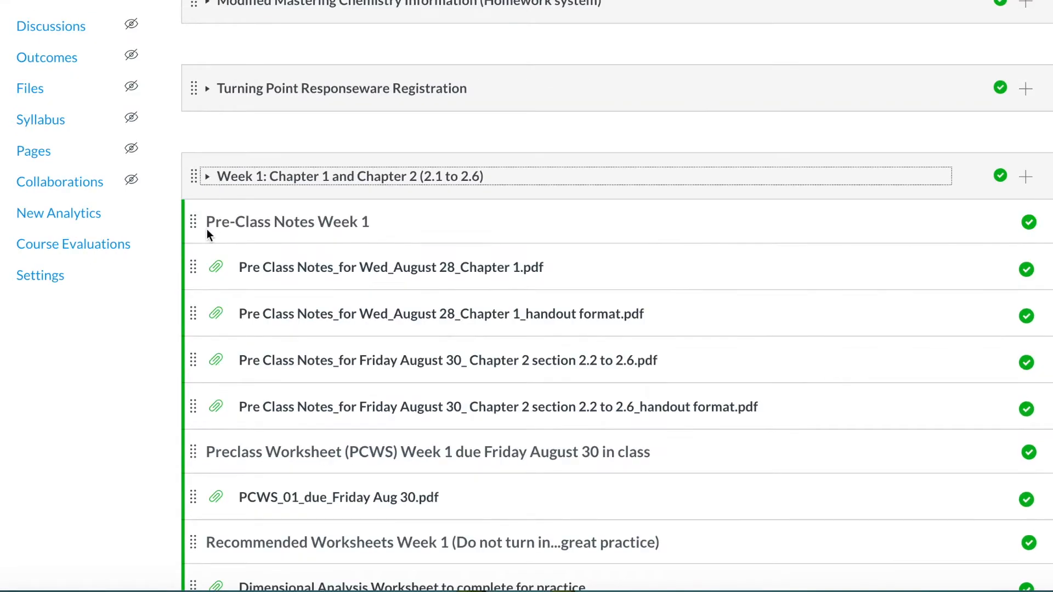
scroll(down, 3)
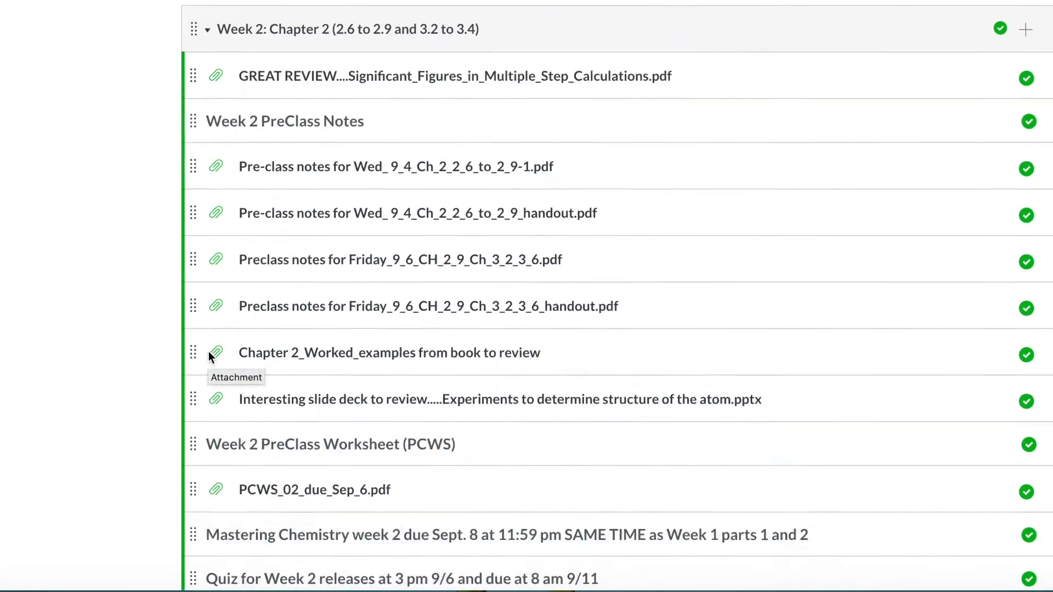
scroll(down, 3)
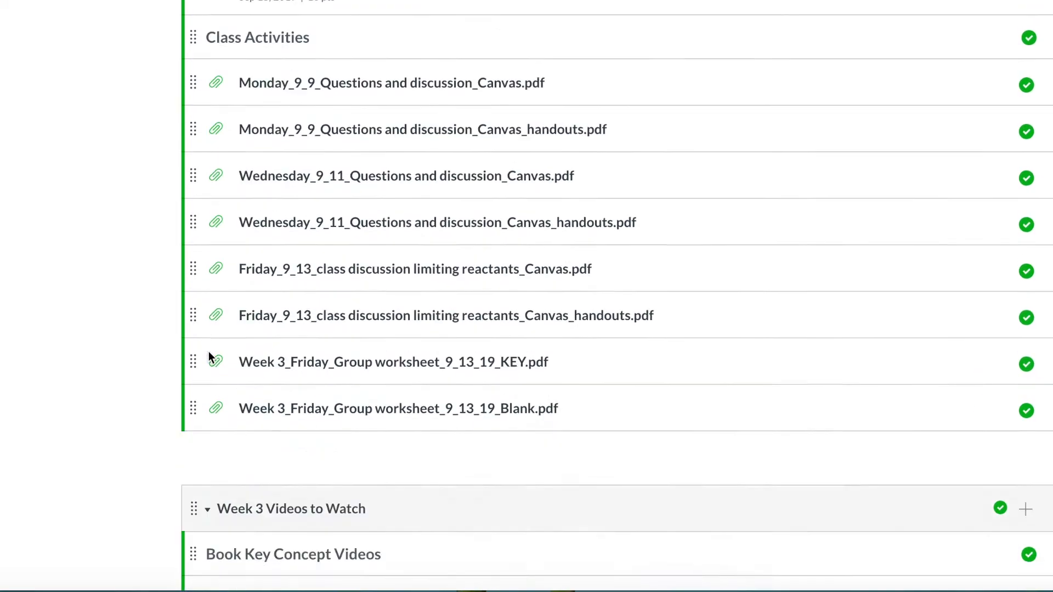
scroll(down, 3)
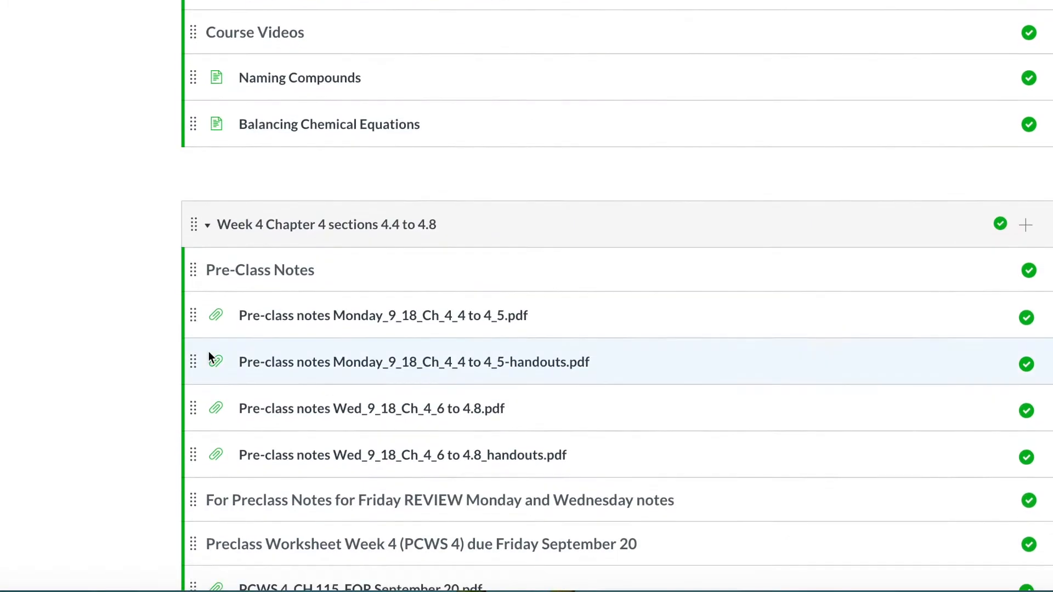
scroll(down, 3)
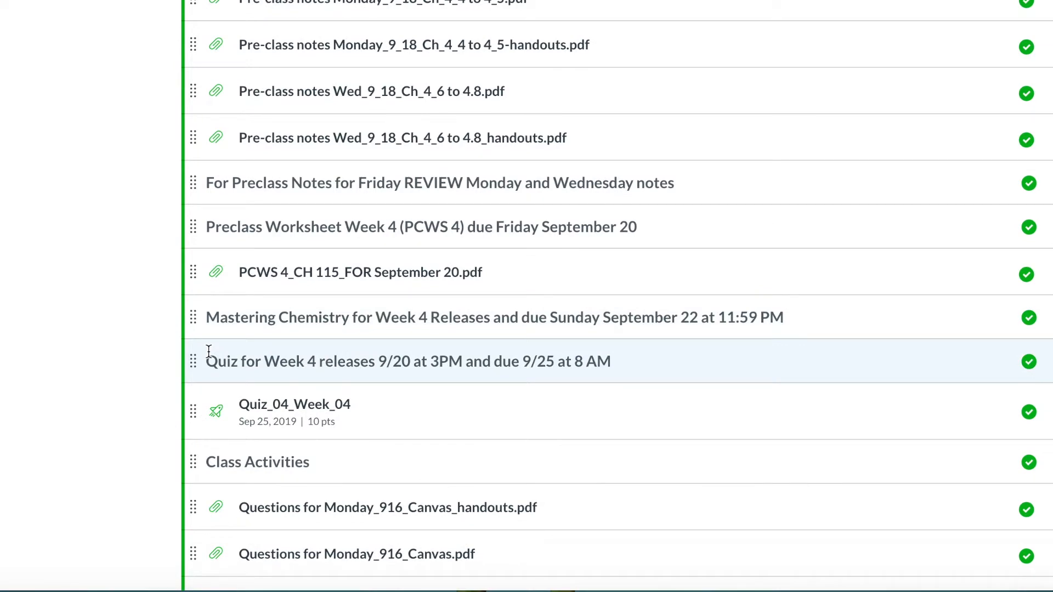
scroll(down, 3)
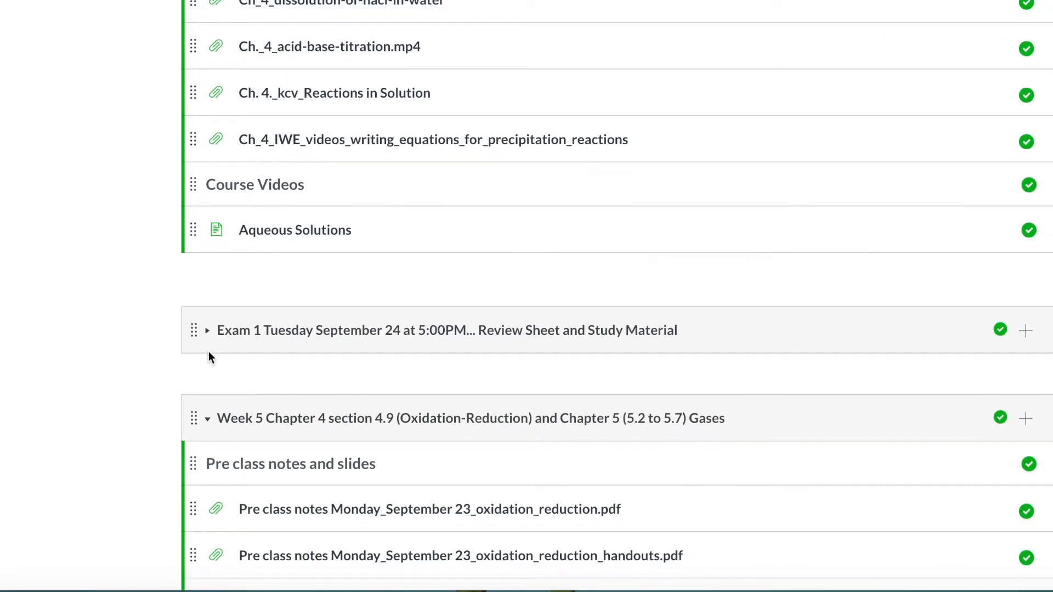
scroll(down, 3)
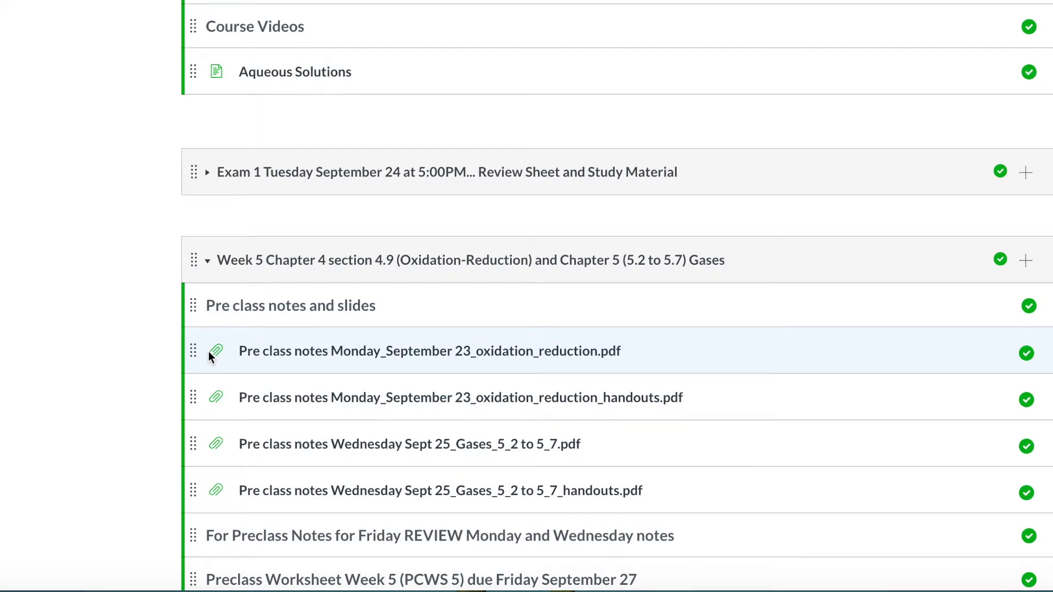
scroll(down, 3)
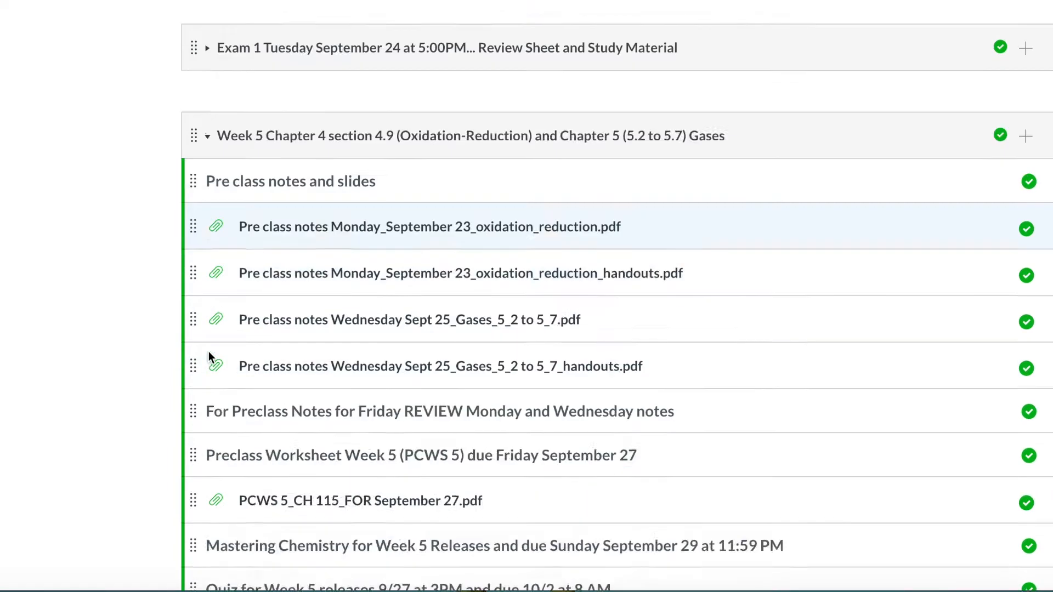
scroll(up, 3)
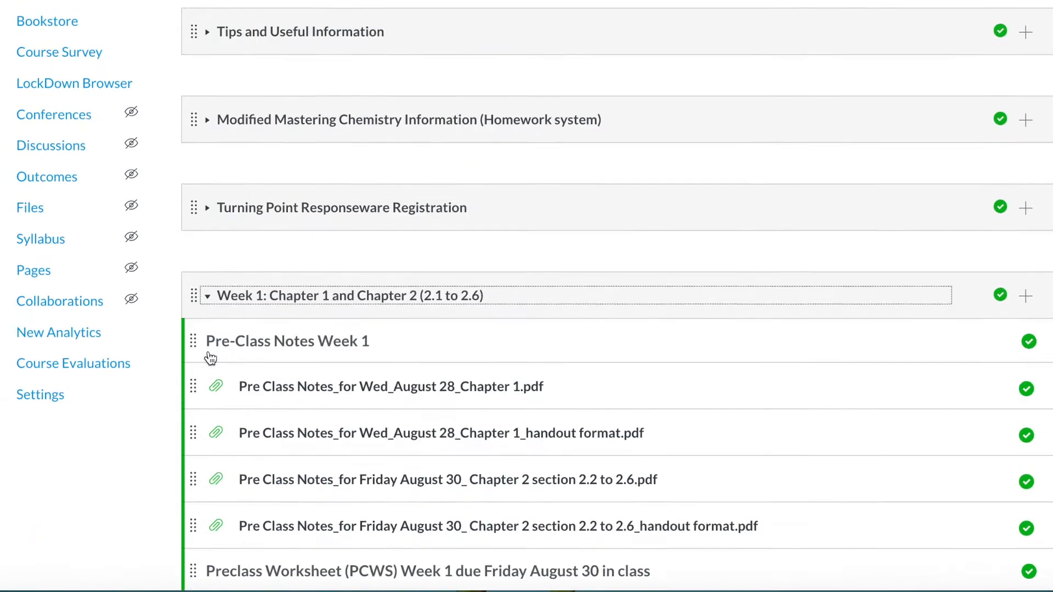
scroll(down, 3)
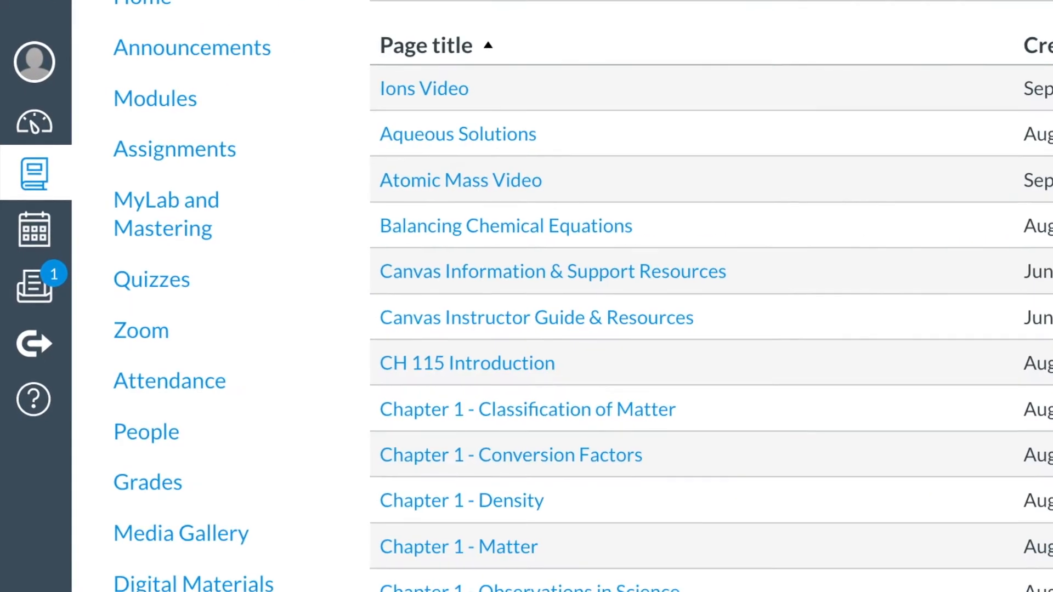
scroll(down, 3)
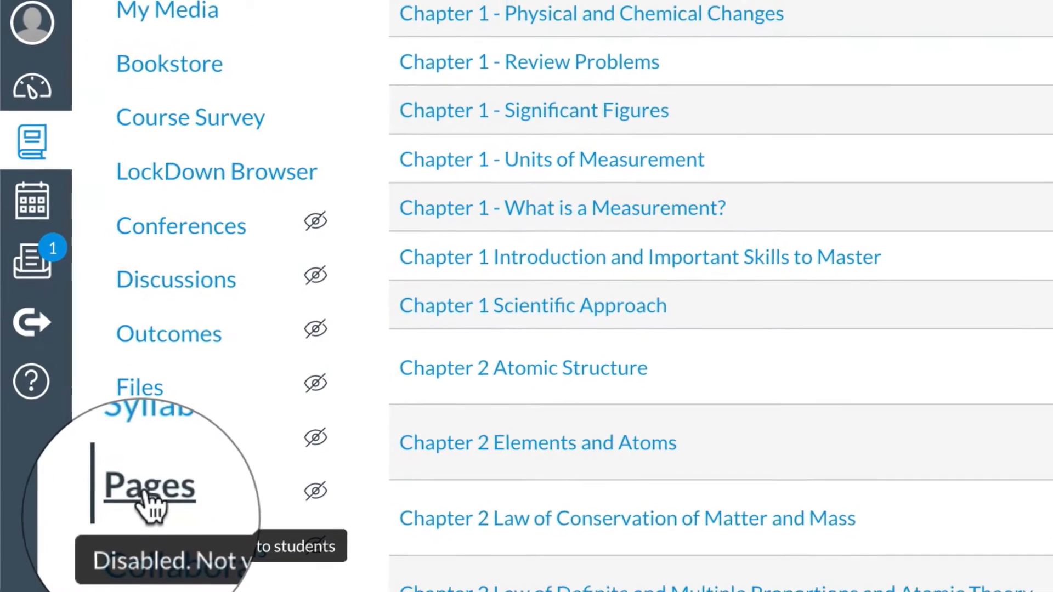
scroll(down, 3)
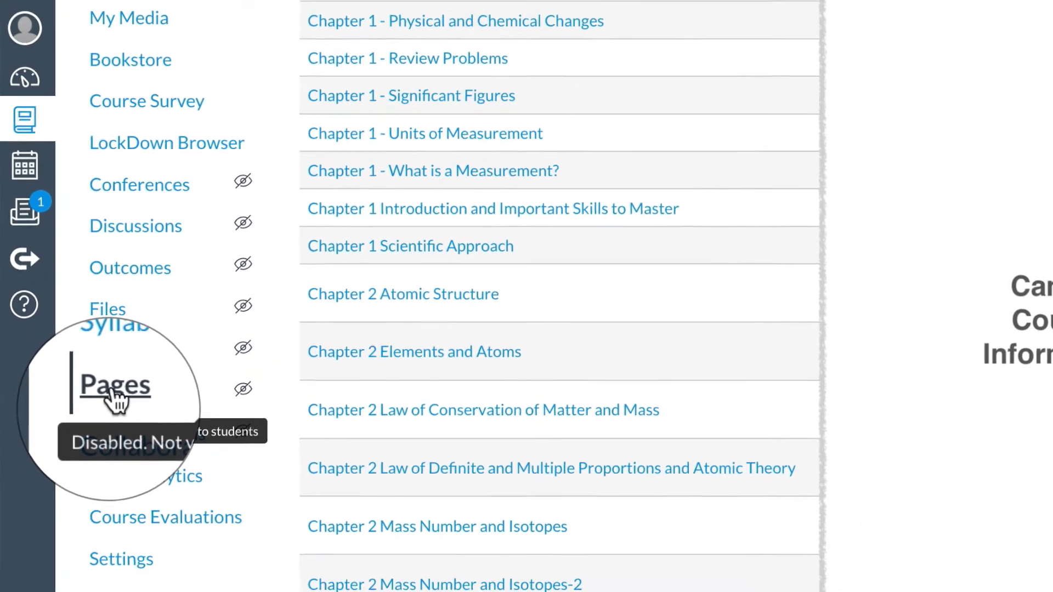
scroll(up, 3)
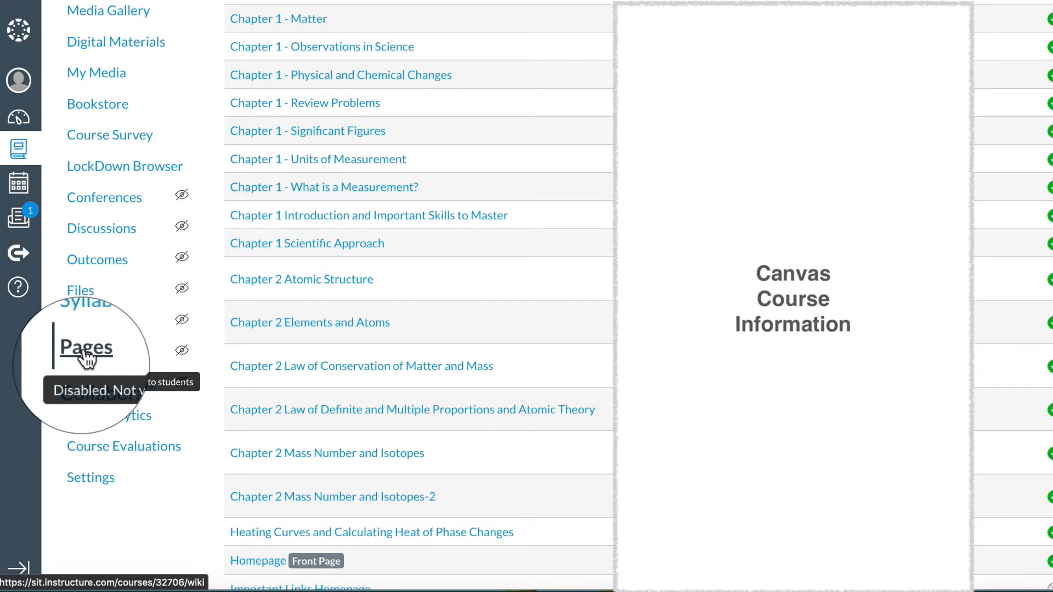
click(86, 348)
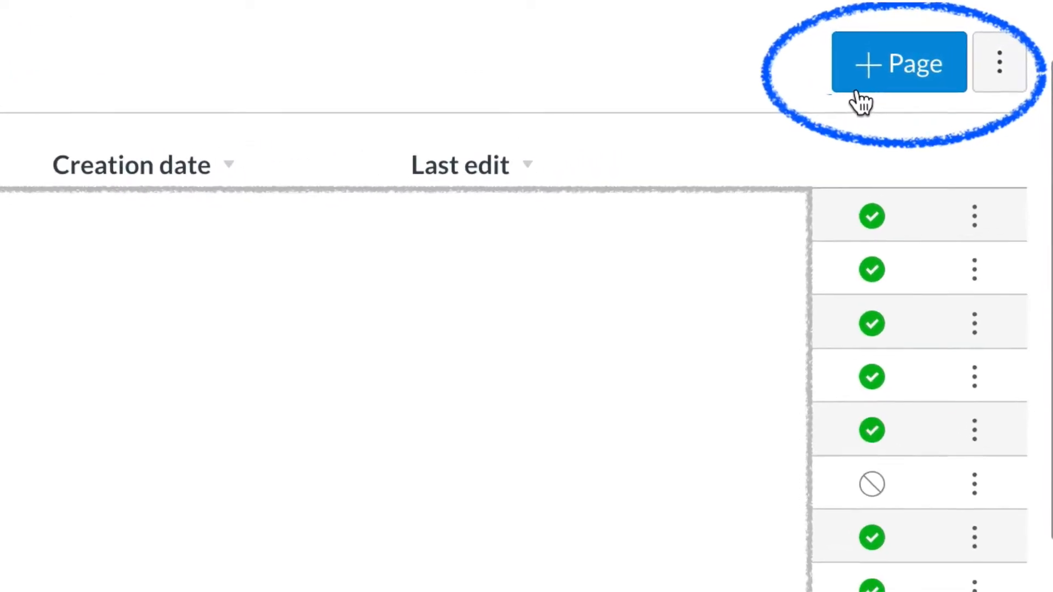
Start a new course page with + Page and place the cursor in its blank body.
click(898, 63)
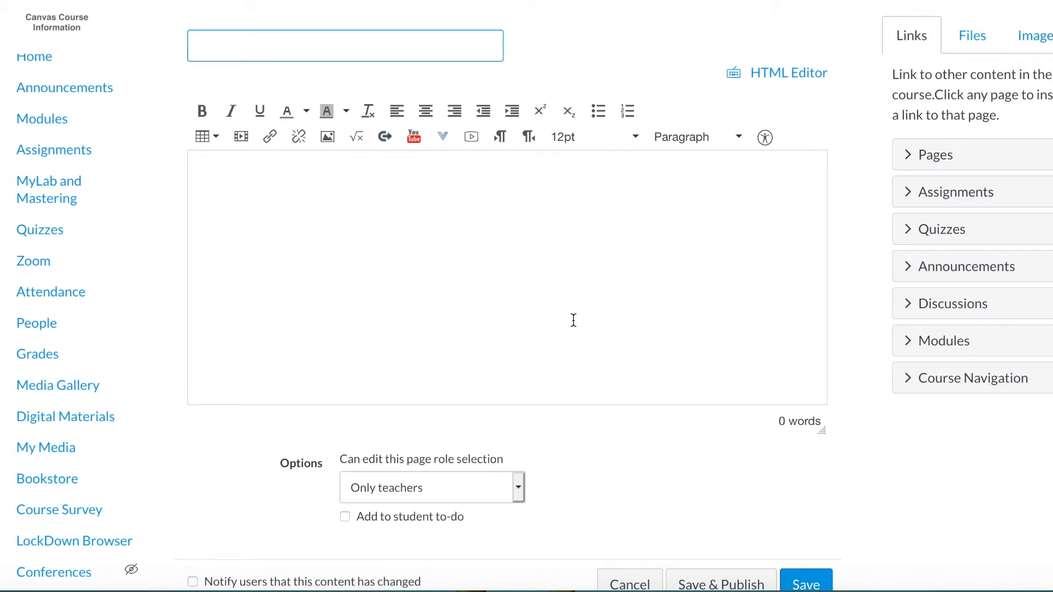
click(345, 46)
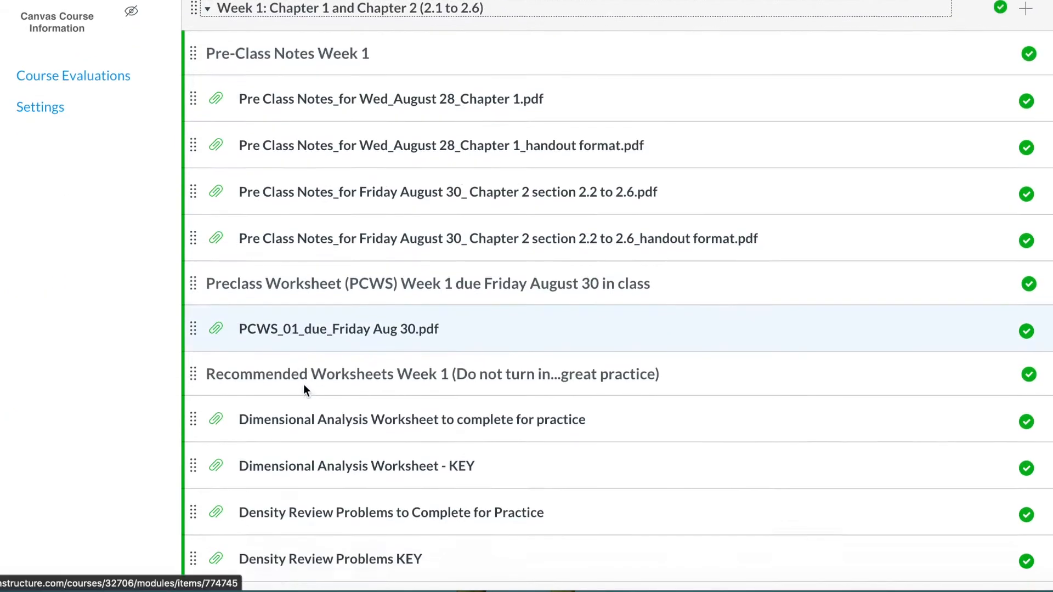
Scroll the Modules page down through Week 1 to the Lecture Materials module's CH321 pages.
scroll(down, 3)
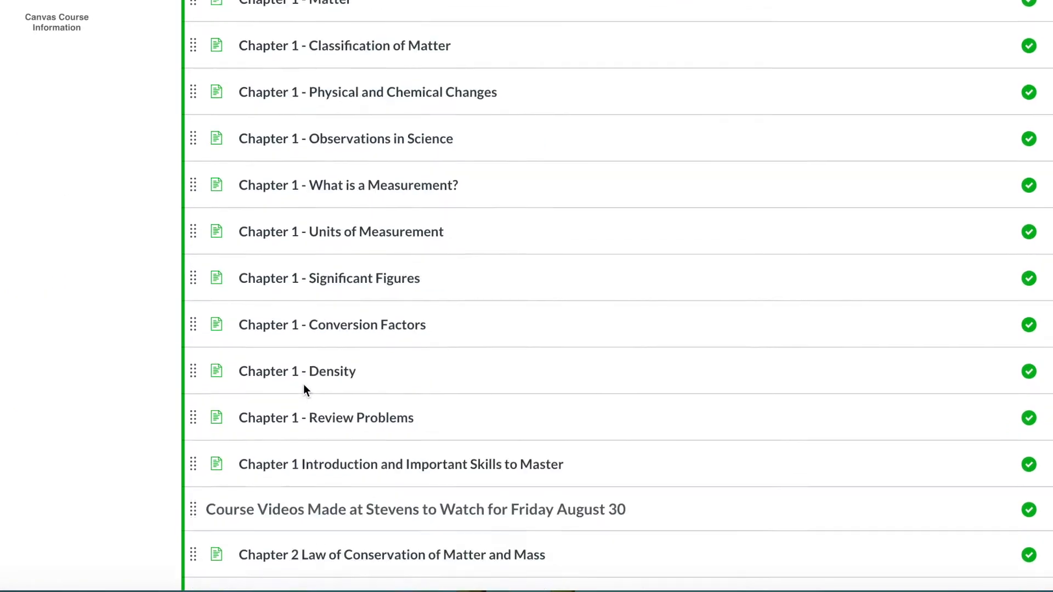
scroll(down, 3)
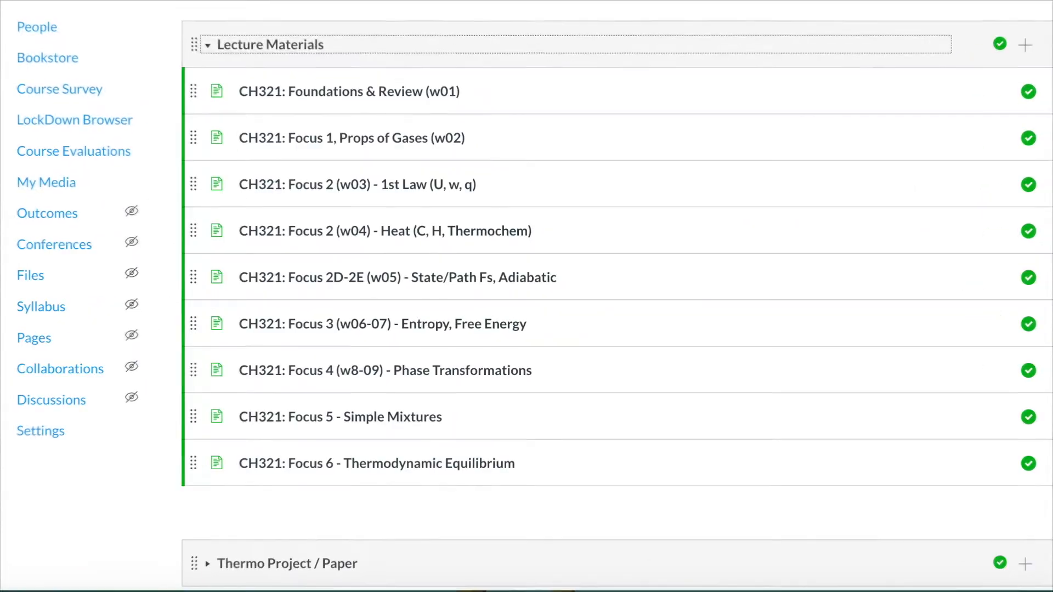
mouse_move(329, 462)
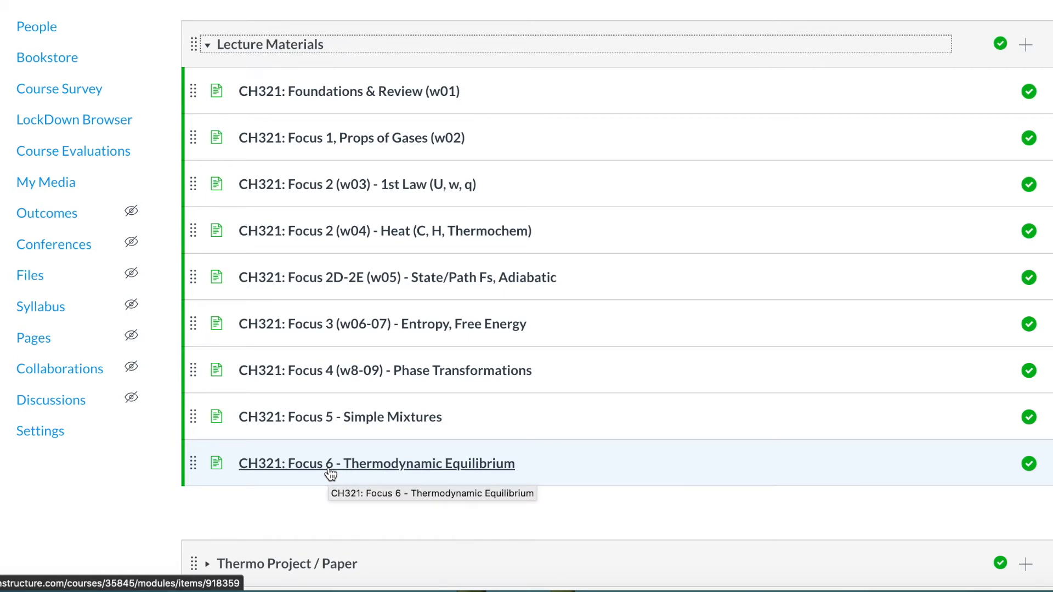
Collapse the Lecture Materials module, then expand it again to show its nine CH321 focus pages.
click(208, 44)
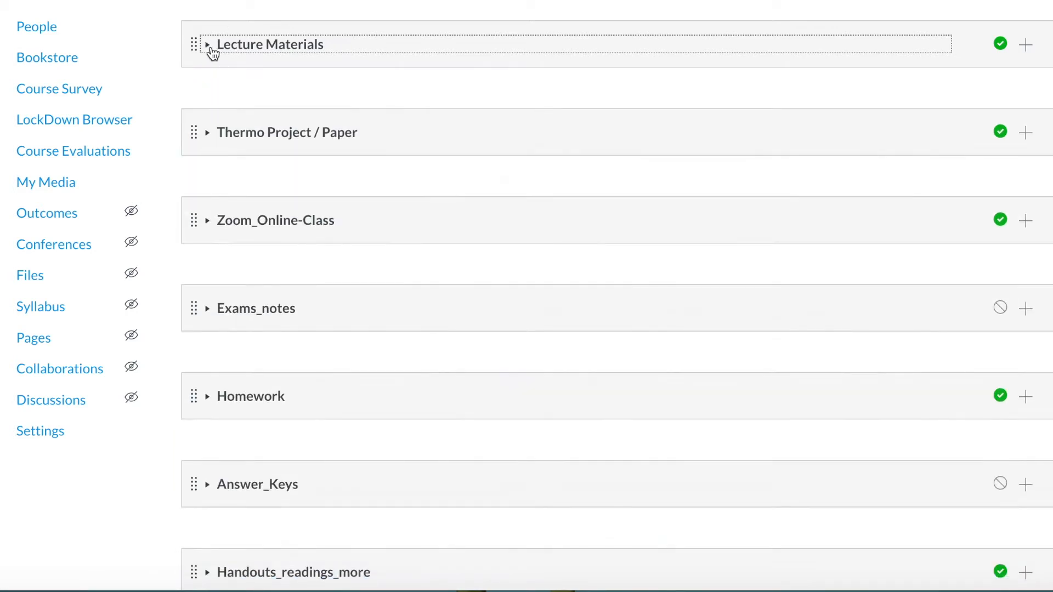
mouse_move(229, 339)
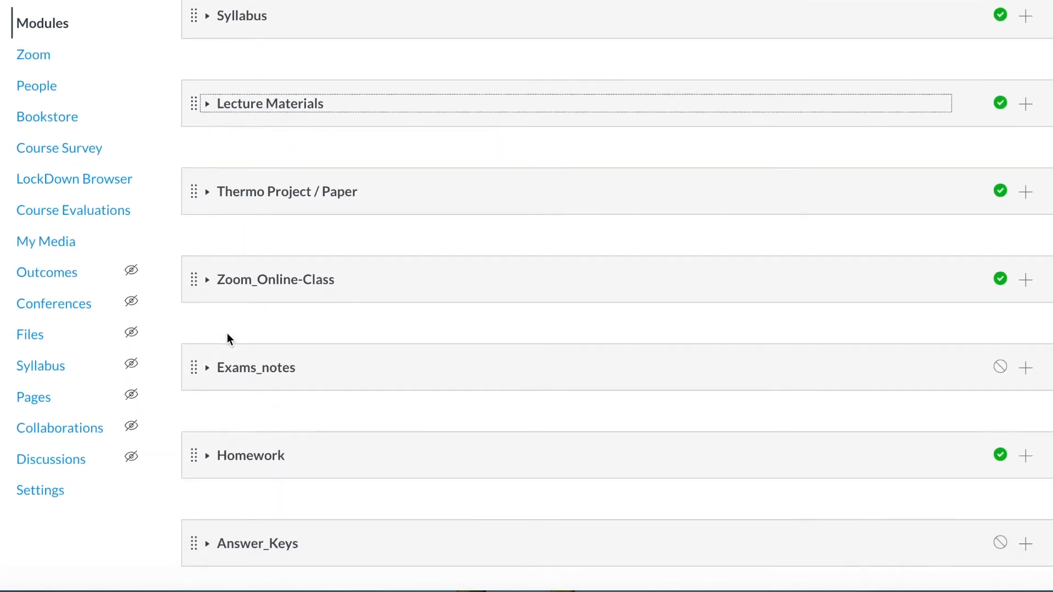
click(208, 103)
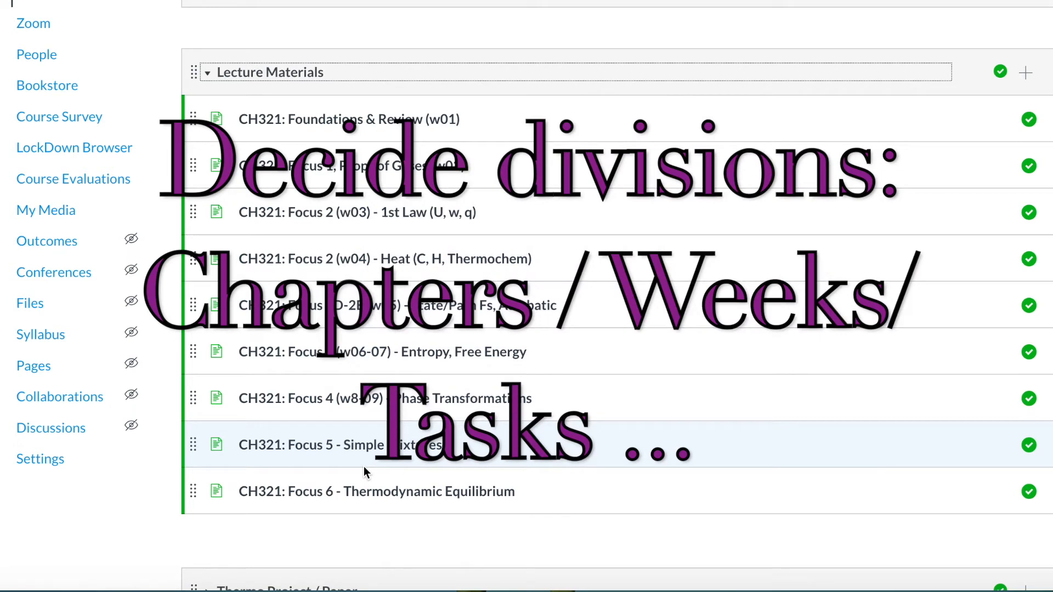
mouse_move(505, 243)
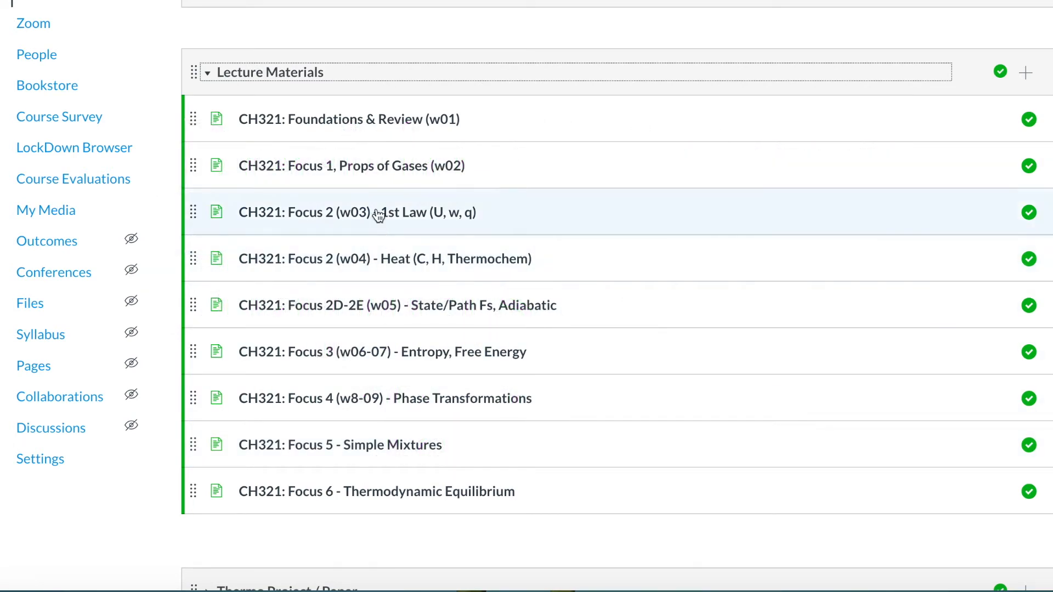
mouse_move(409, 227)
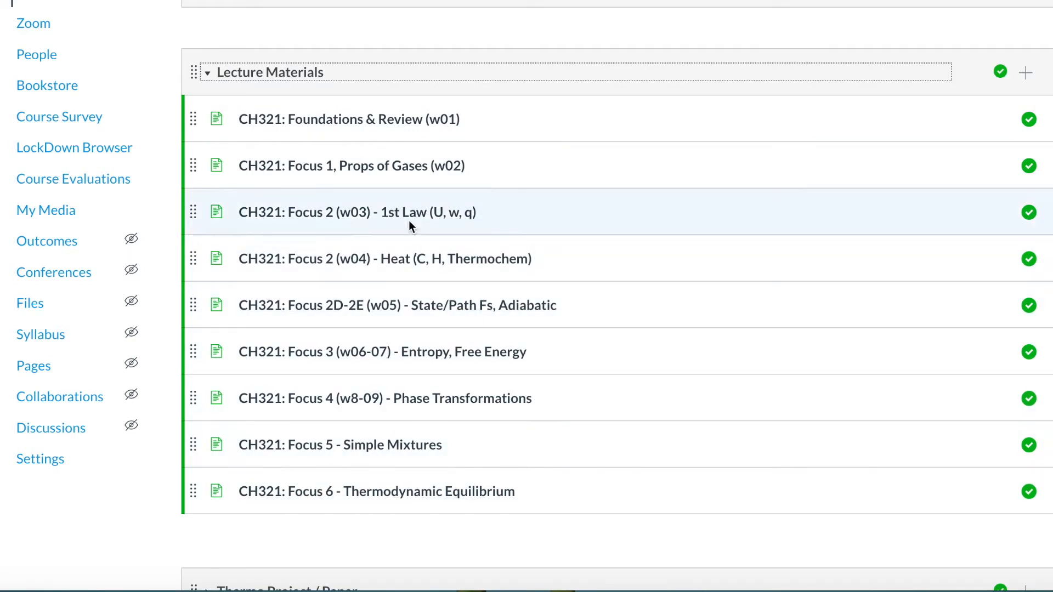
mouse_move(273, 477)
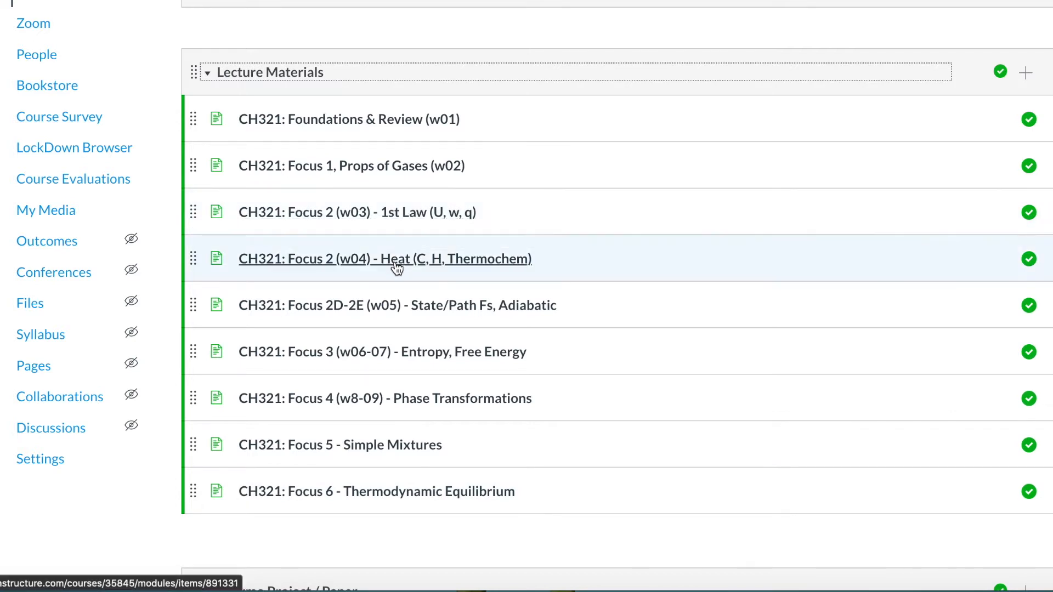
Open the 'CH321: Focus 2 (w04) - Heat (C, H, Thermochem)' page and view its Week 04 slides and handouts.
click(384, 259)
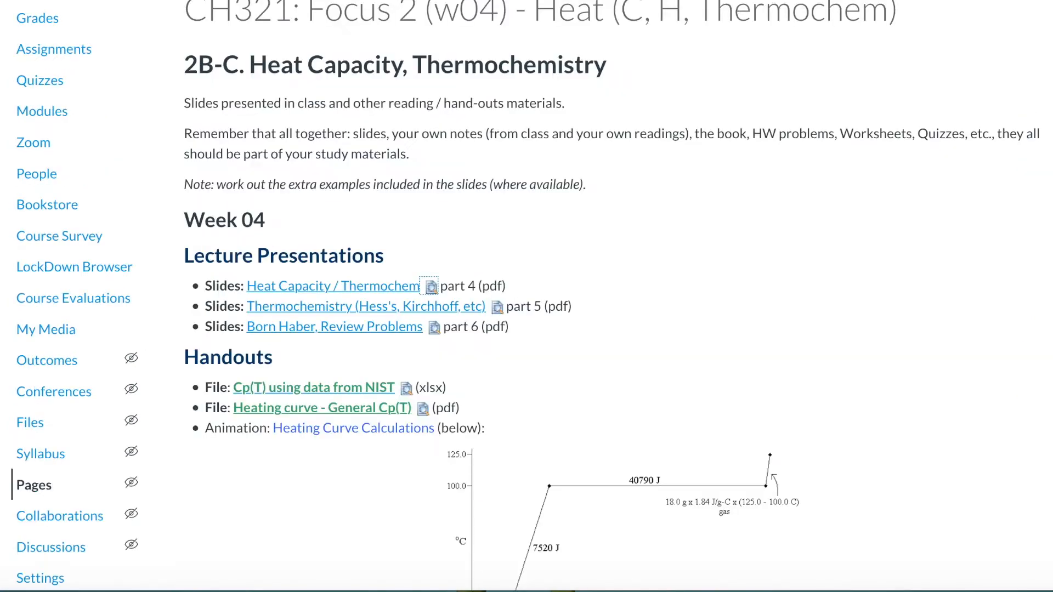
scroll(down, 3)
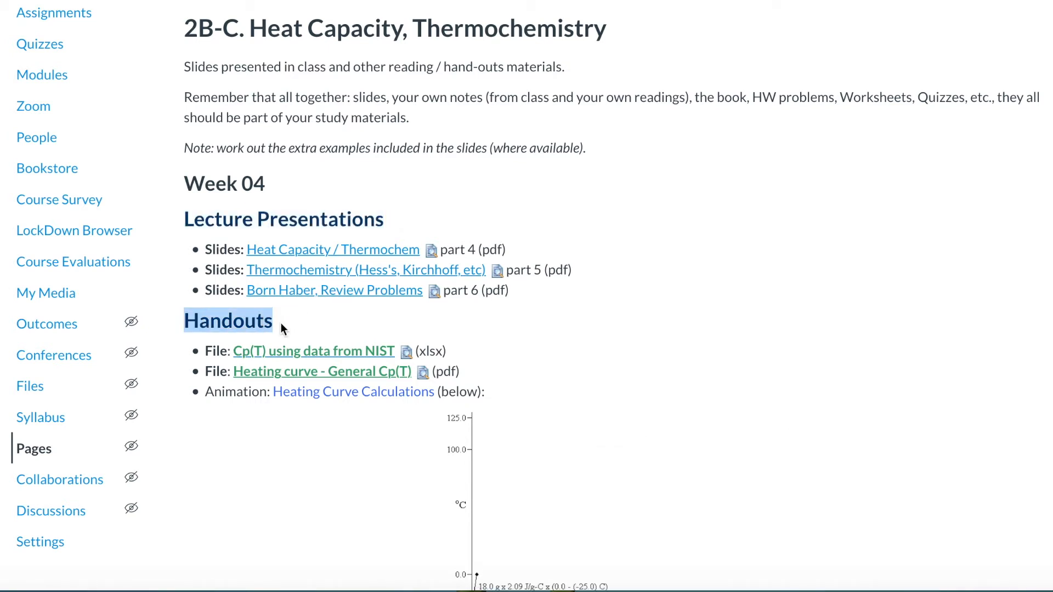
mouse_move(431, 250)
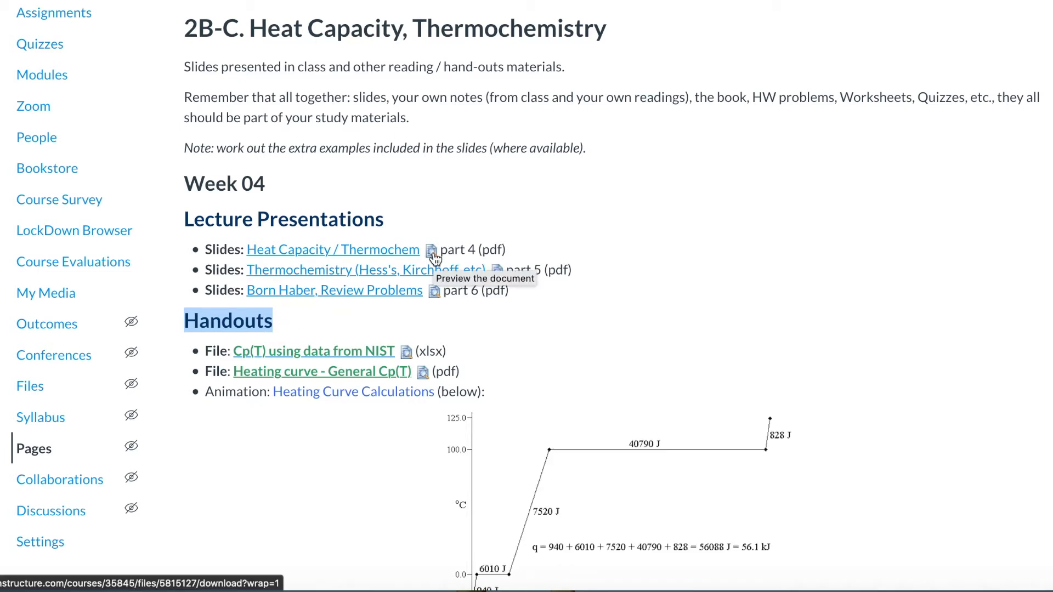
click(430, 250)
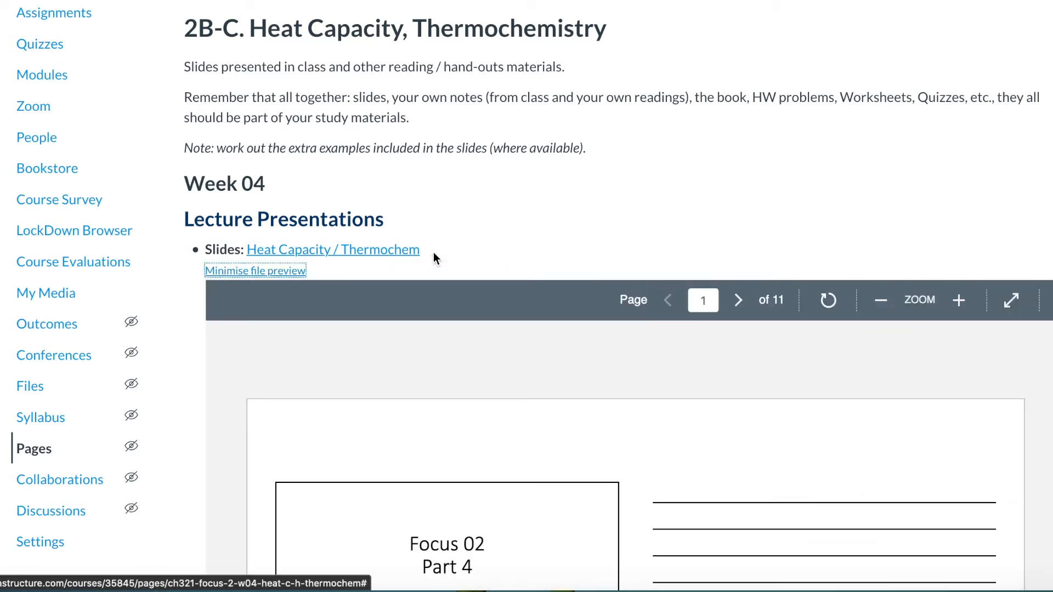
mouse_move(692, 216)
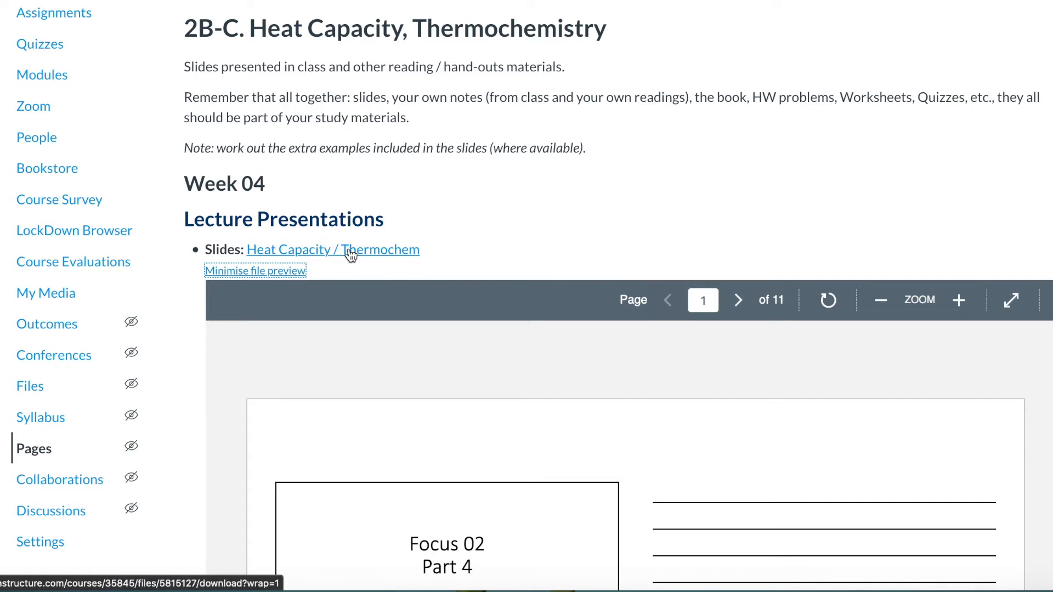
click(255, 270)
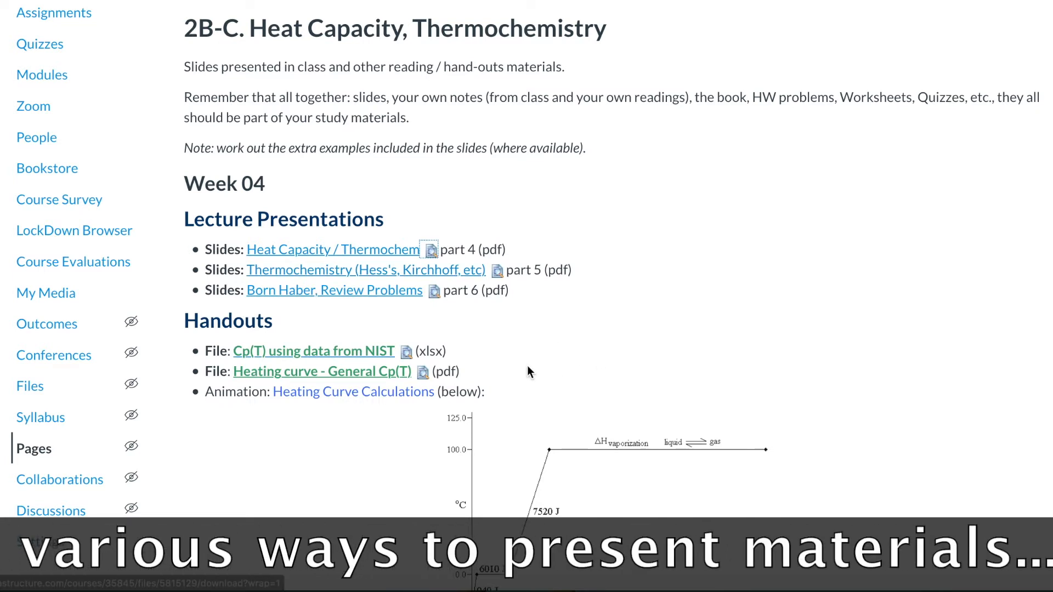
mouse_move(486, 375)
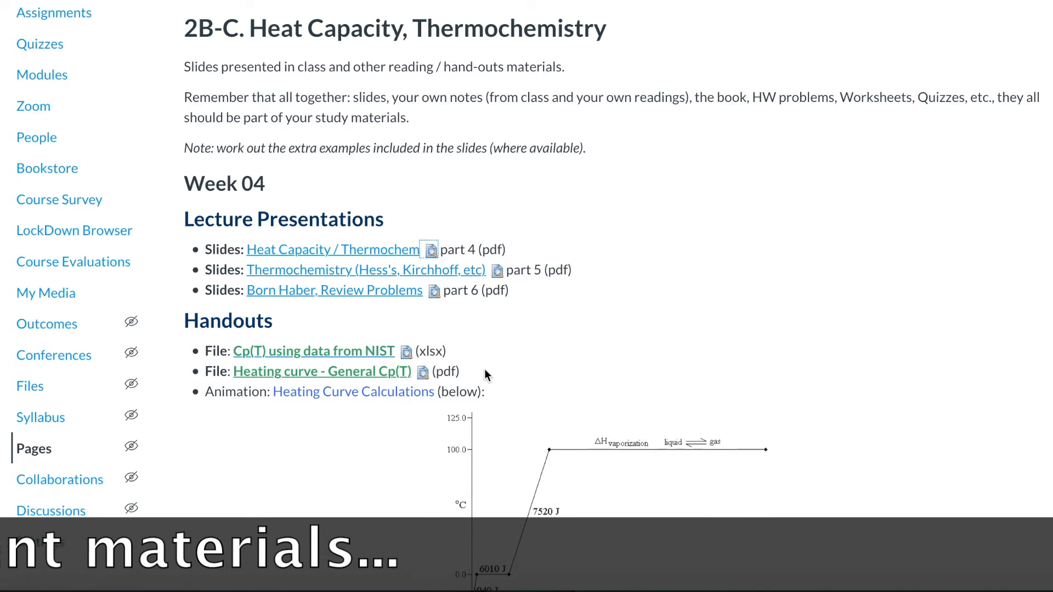
Scroll the Week 03 page to its External resources section with the embedded First Law YouTube video.
scroll(down, 3)
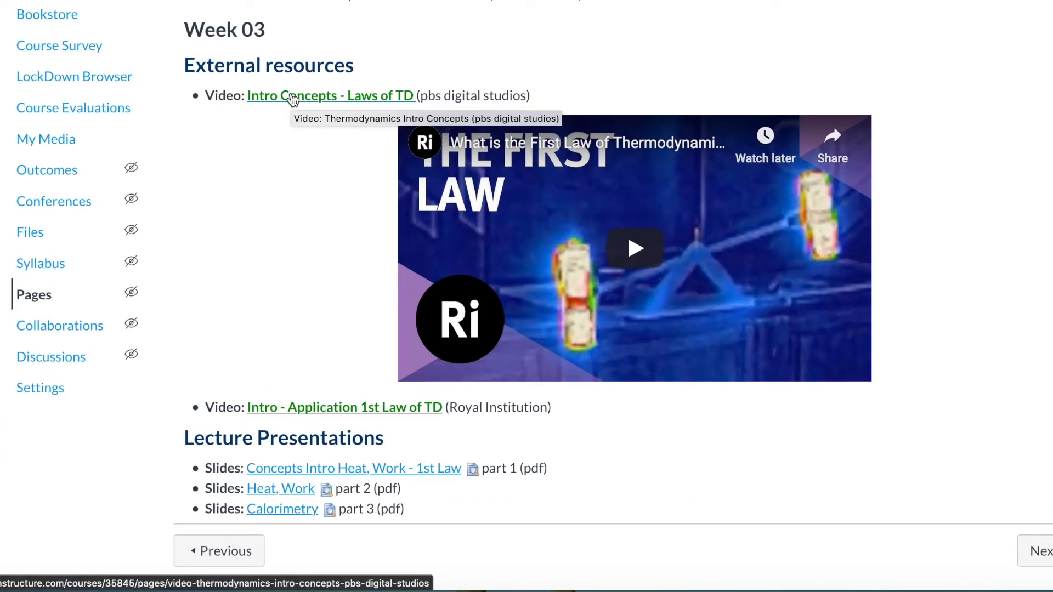
mouse_move(614, 283)
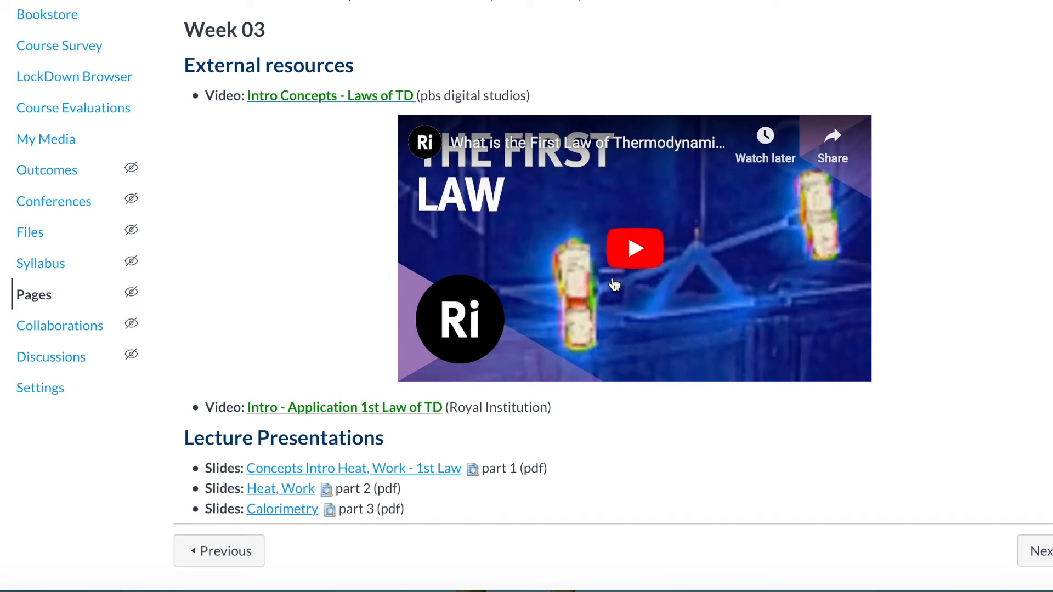
mouse_move(698, 222)
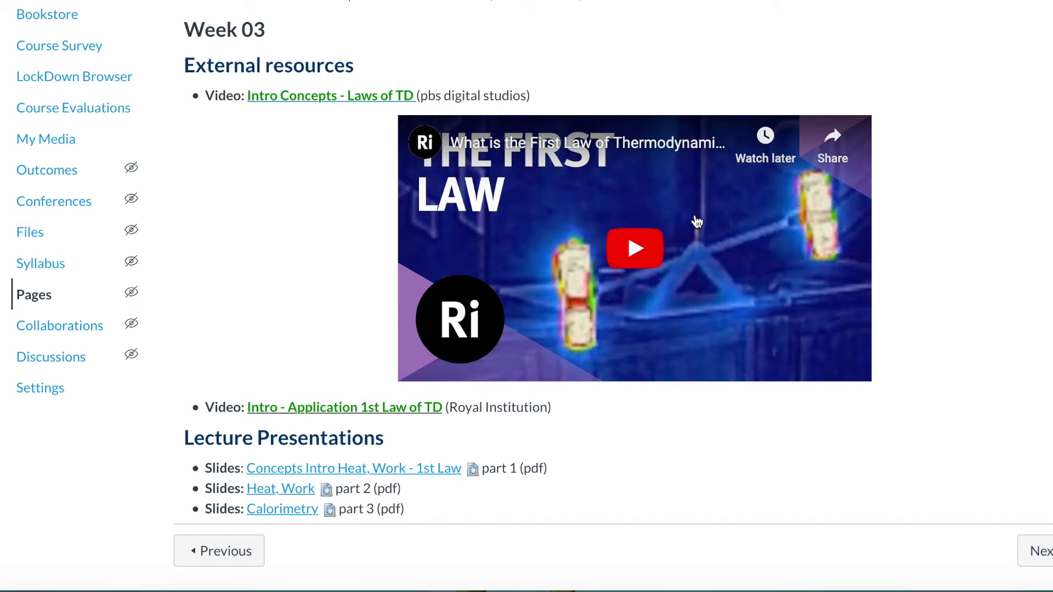
mouse_move(634, 248)
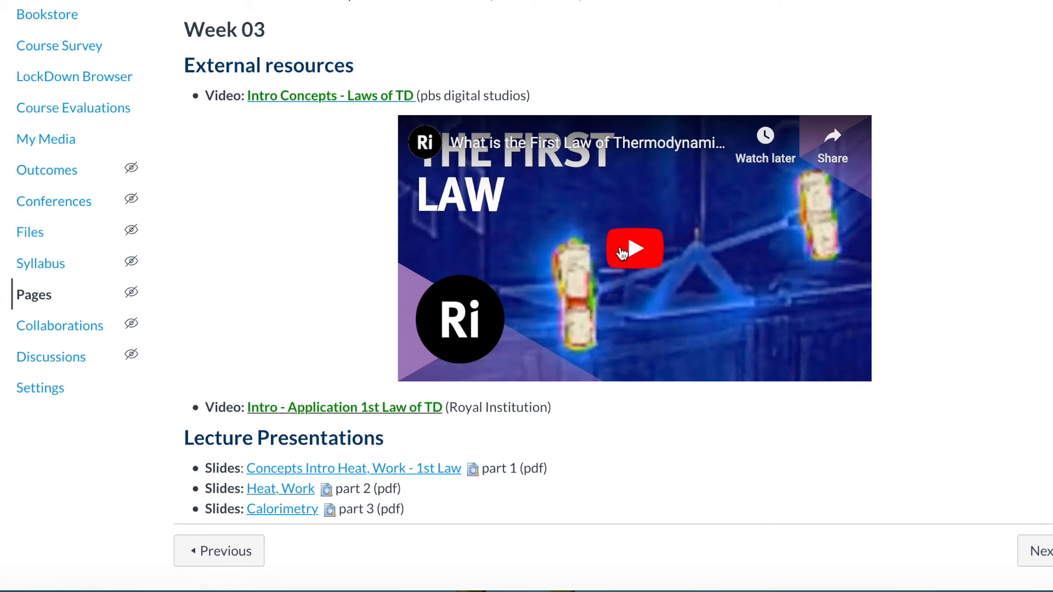
scroll(up, 3)
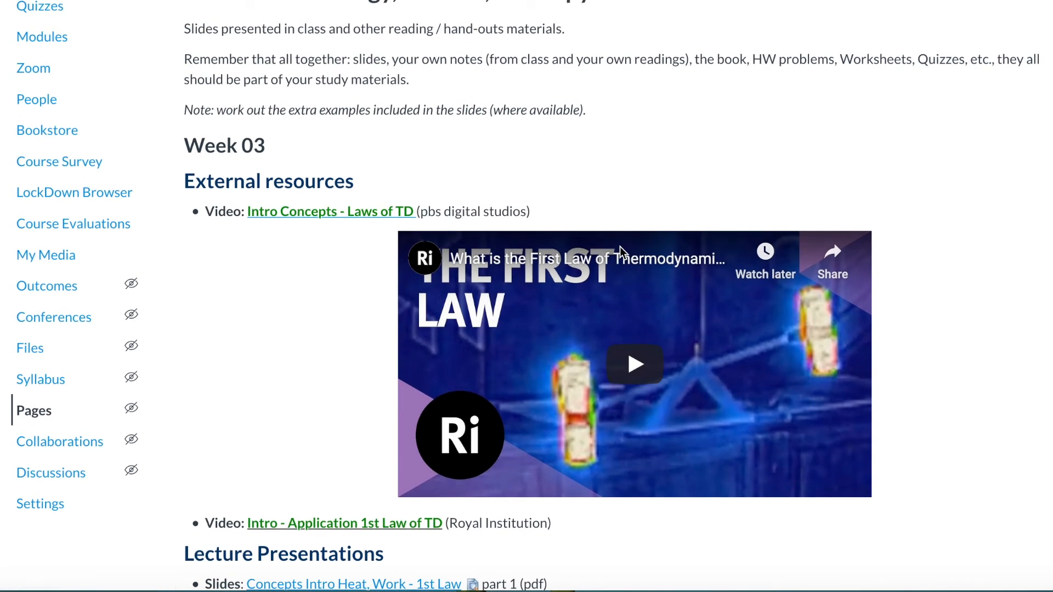
Scroll through the other course's Week 1 and Week 2 modules made of long PDF file lists.
scroll(down, 3)
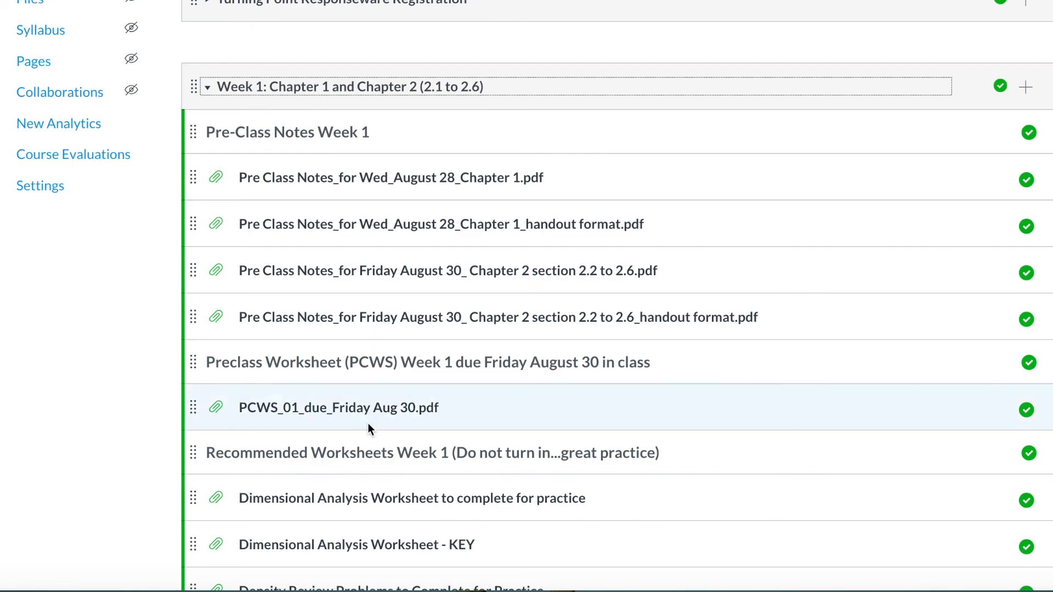
scroll(down, 3)
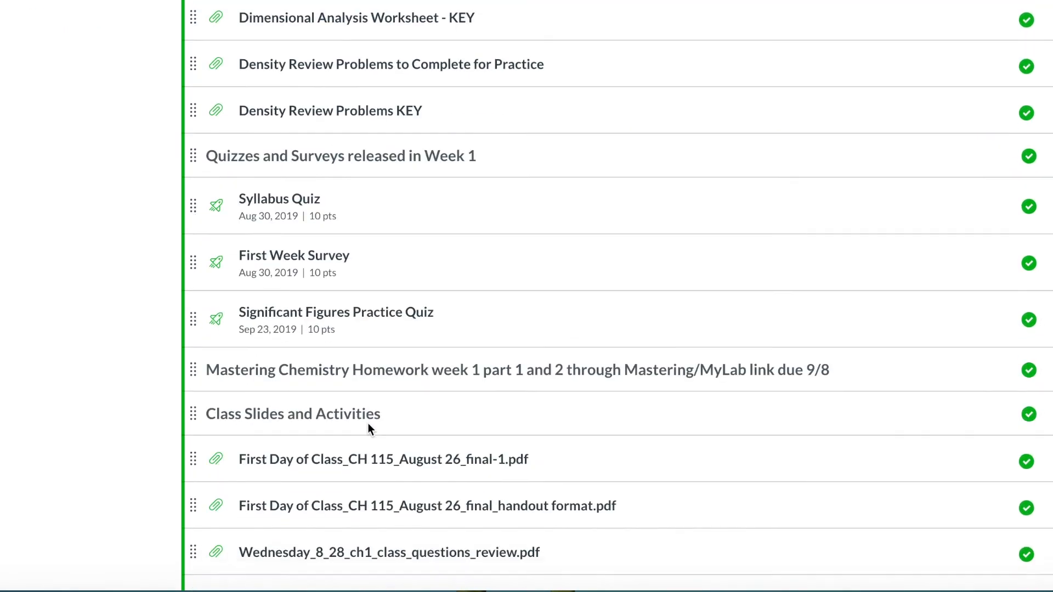
scroll(down, 3)
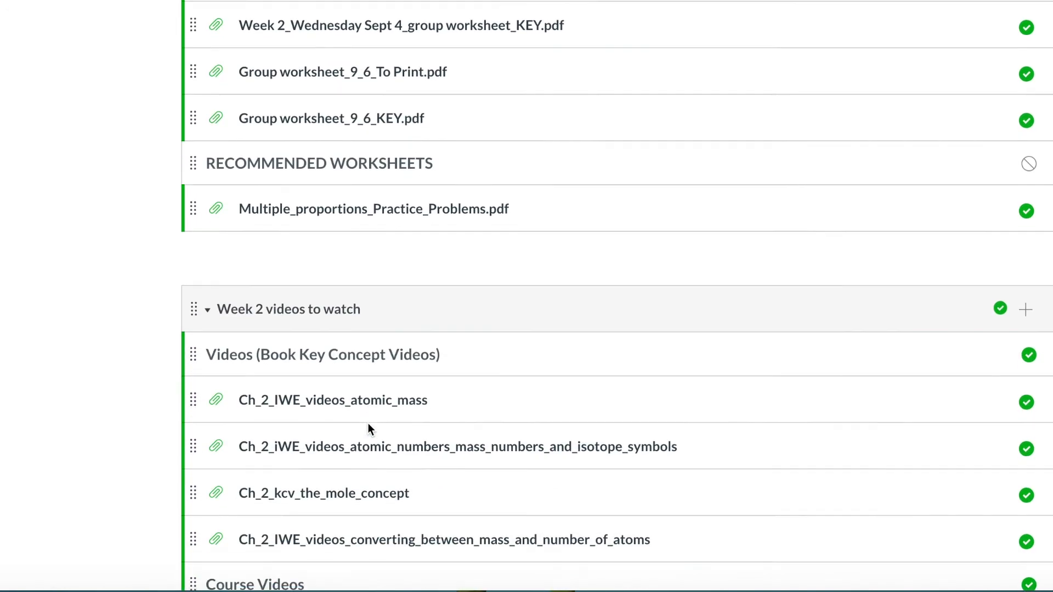
scroll(down, 3)
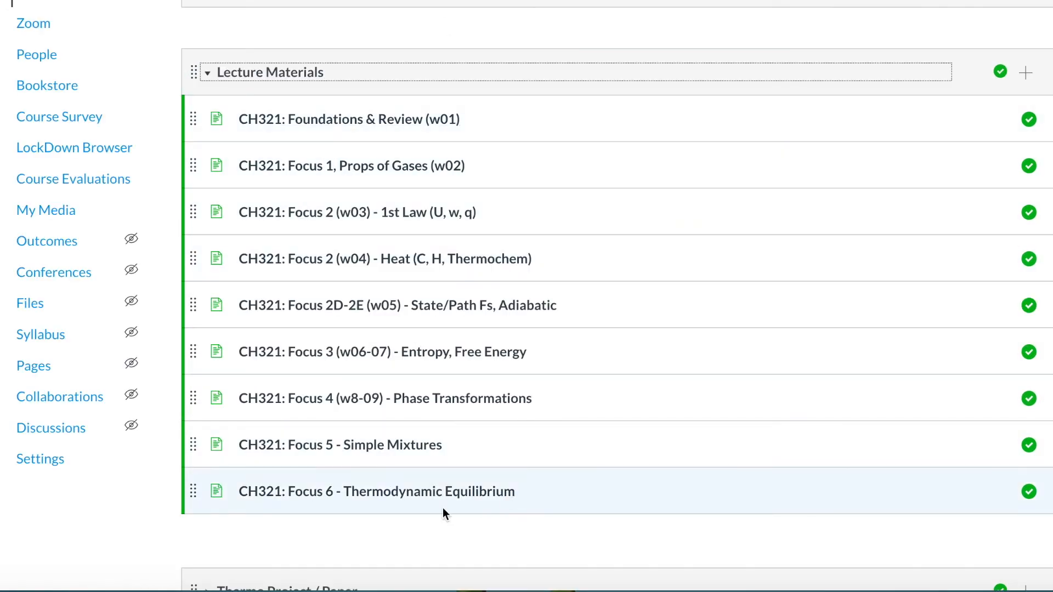
mouse_move(509, 296)
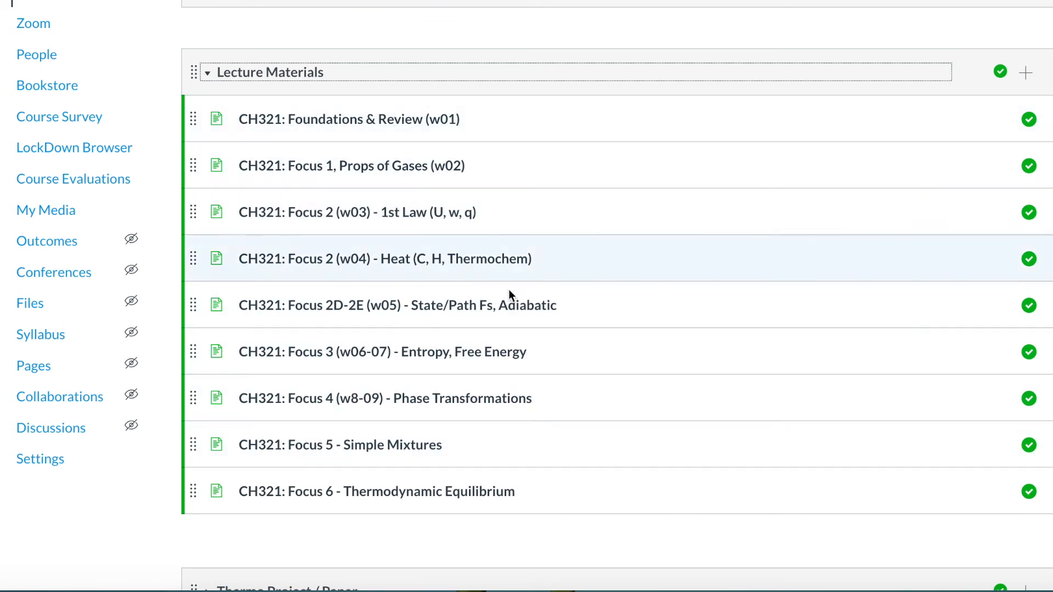
Reopen the 'CH321: Focus 2 (w04) - Heat' page and scroll through its Week 03 and Week 04 content.
click(384, 259)
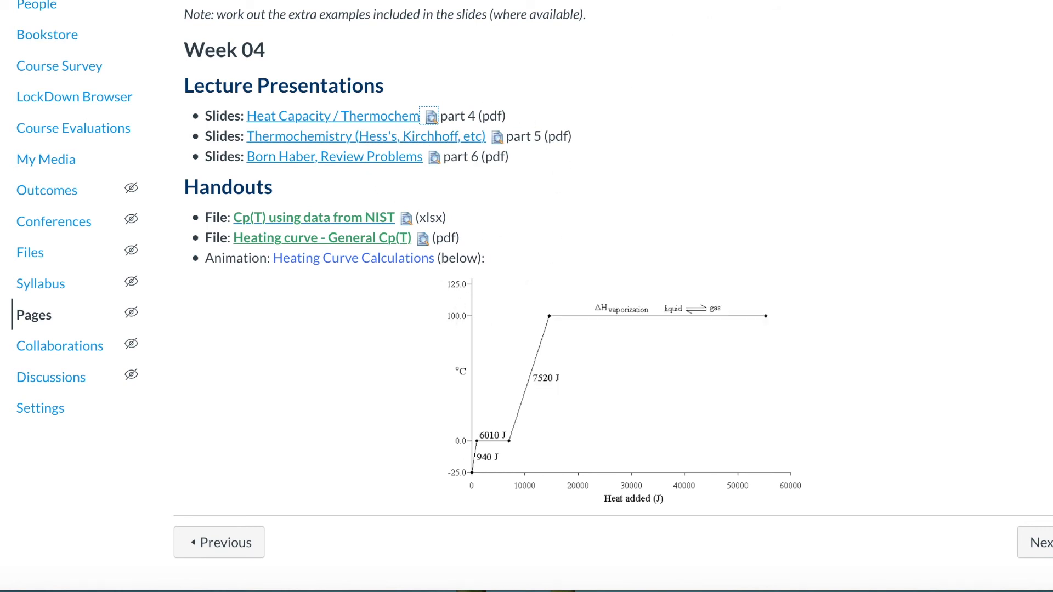
scroll(up, 3)
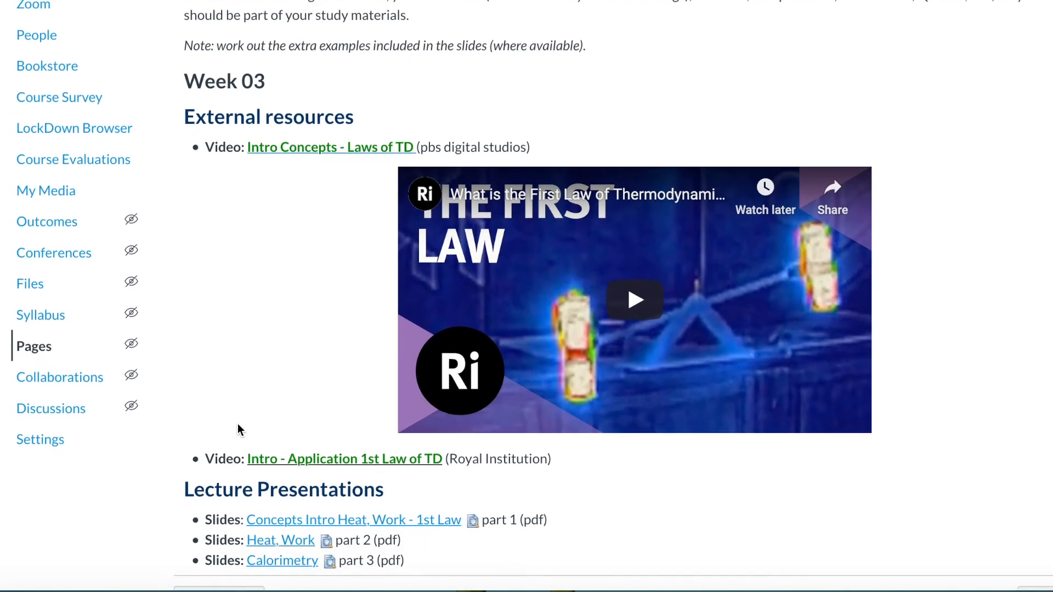
scroll(down, 3)
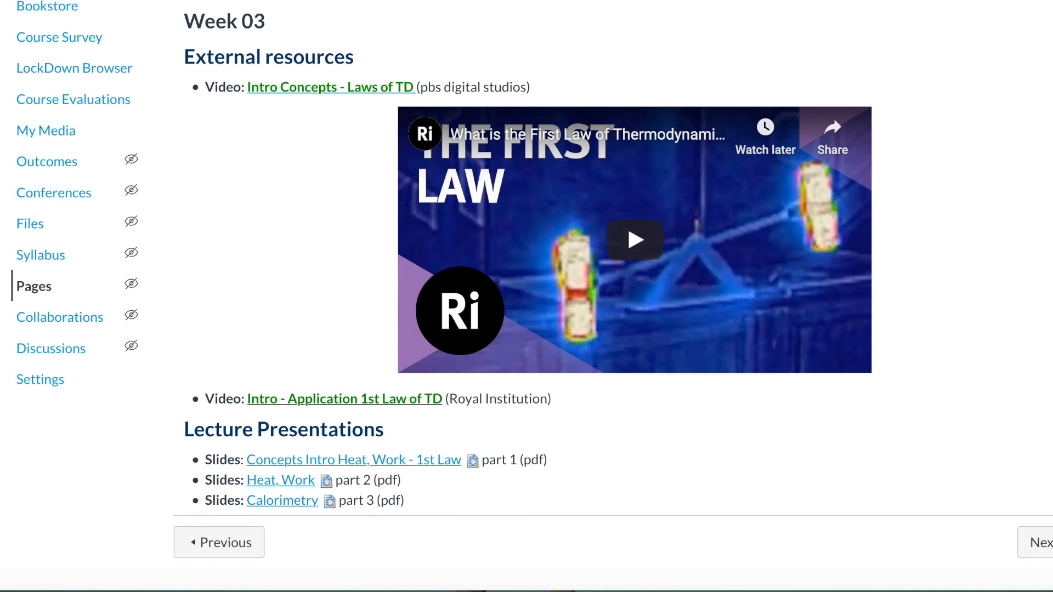
scroll(down, 3)
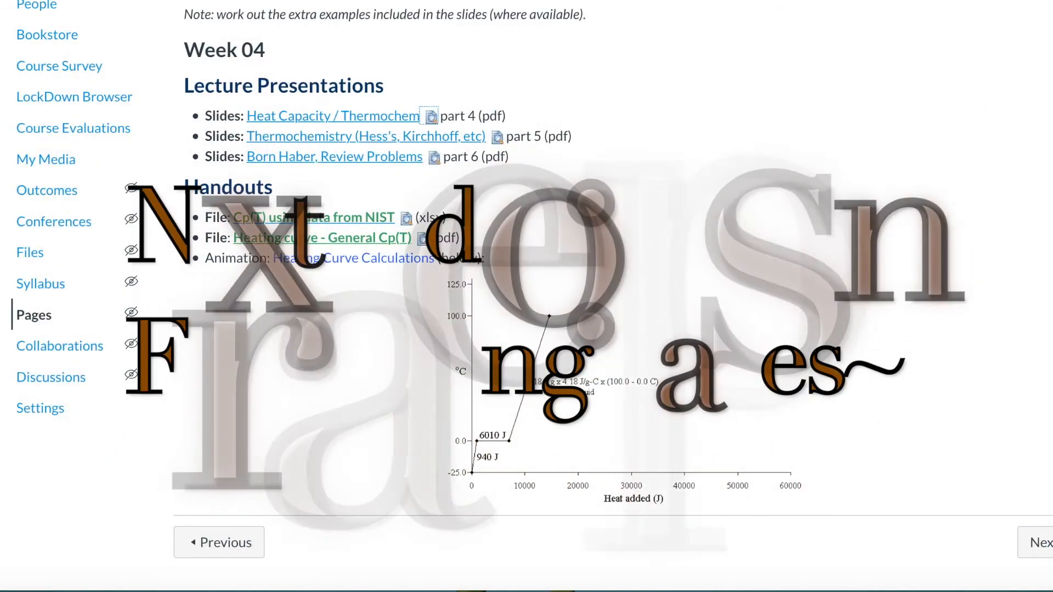